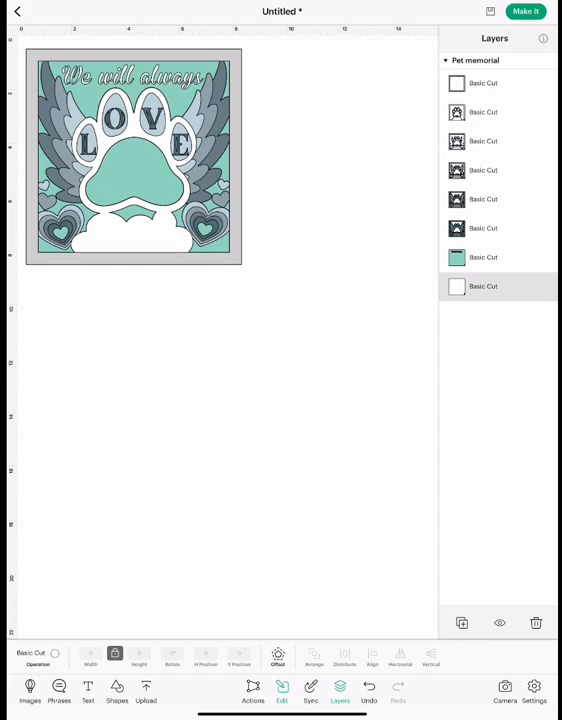
# - Select the whole pet memorial design, hide all eight layers, and pick the bottom base layer
pyautogui.click(133, 155)
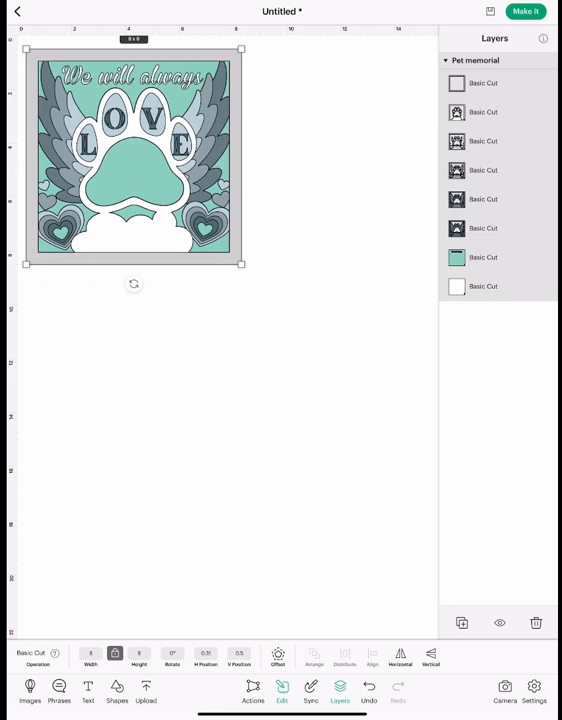
pyautogui.click(500, 622)
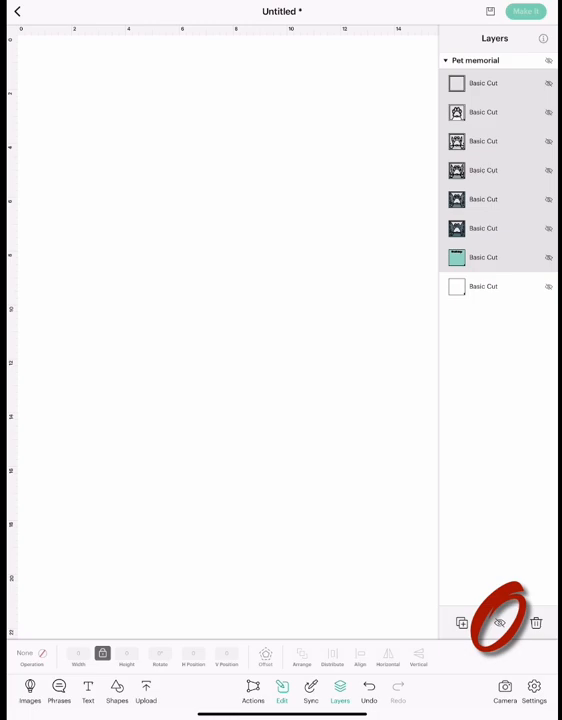
pyautogui.click(483, 286)
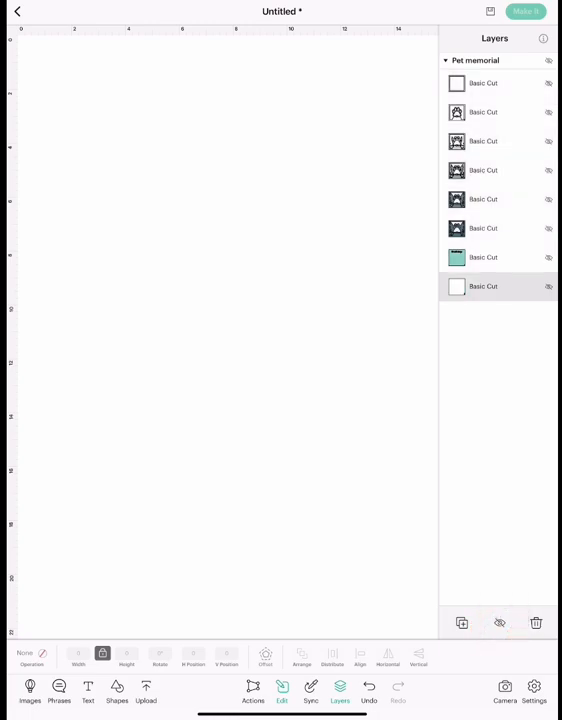
# - Show the base layer and preview layers 1 and 2 on the cutting mat
pyautogui.click(483, 286)
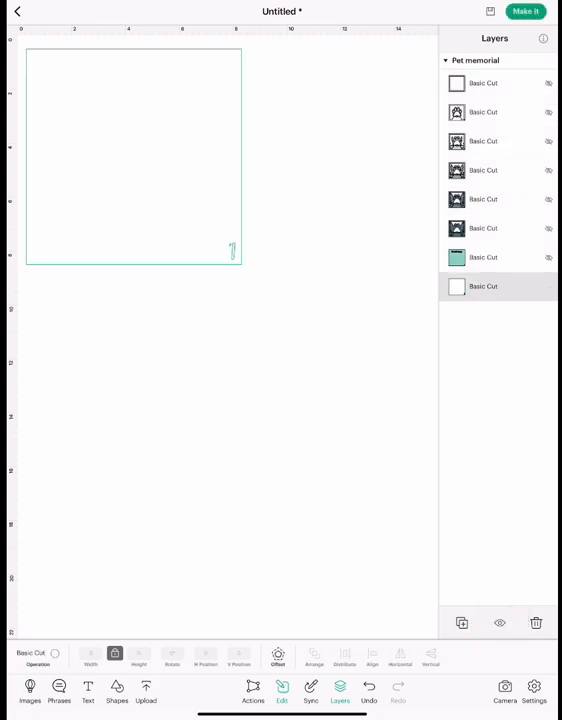
pyautogui.click(524, 11)
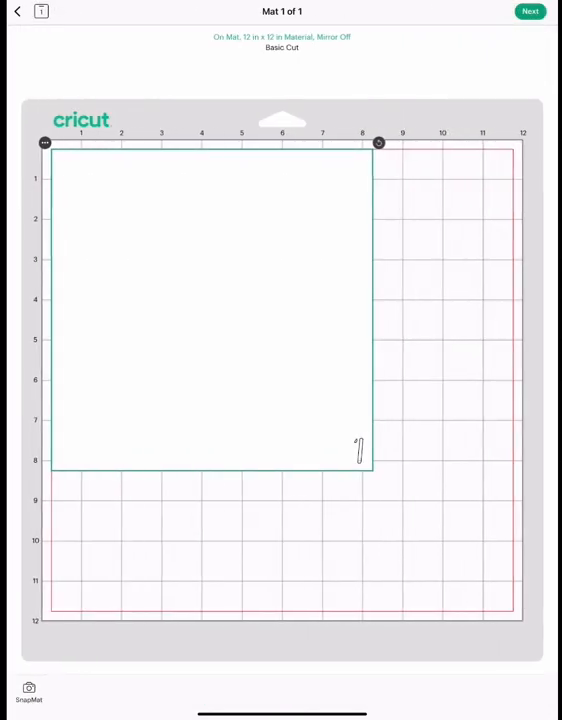
pyautogui.click(17, 11)
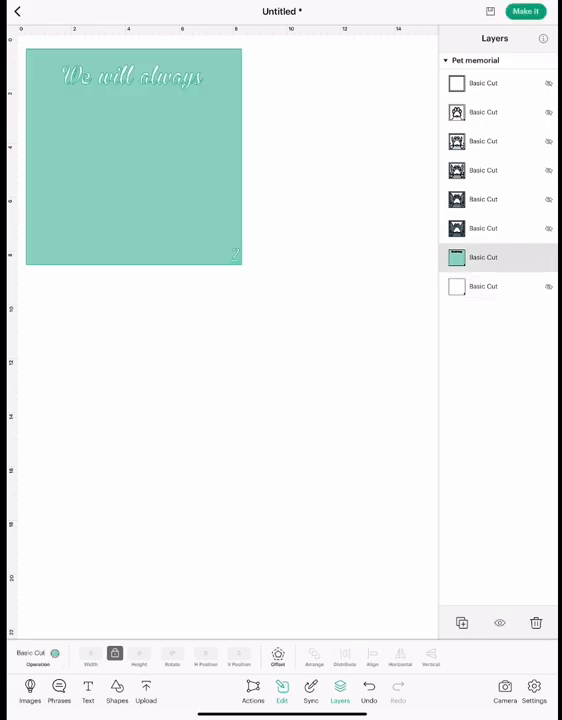
pyautogui.click(525, 11)
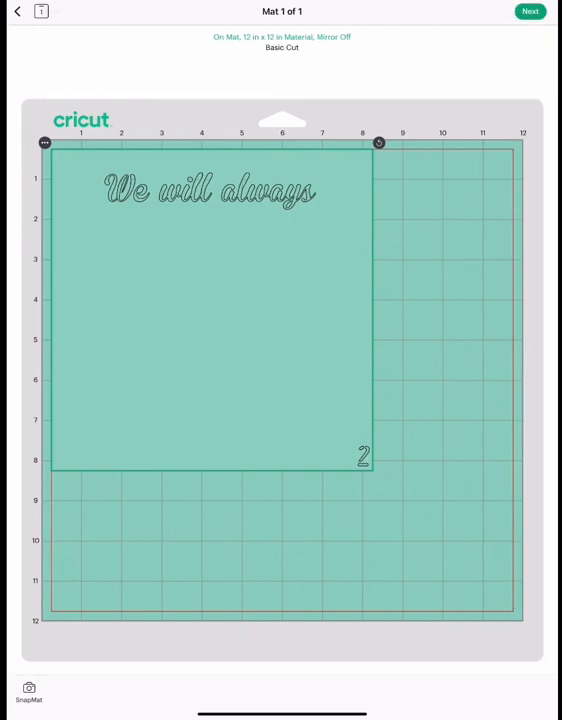
pyautogui.click(17, 11)
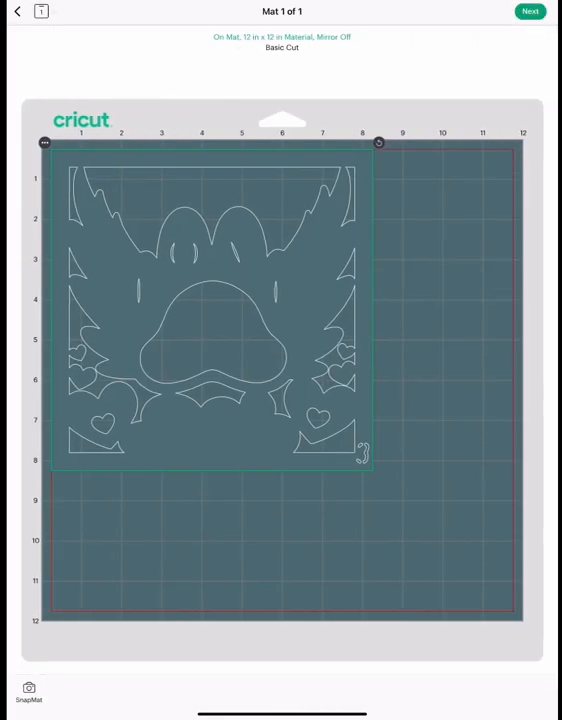
# - Preview layers 3 and 4 on the mat, returning to the canvas
pyautogui.click(16, 11)
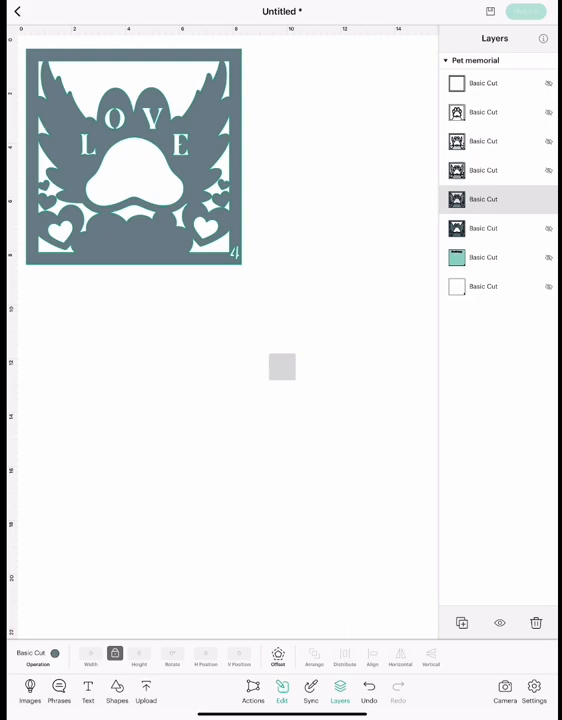
pyautogui.click(525, 11)
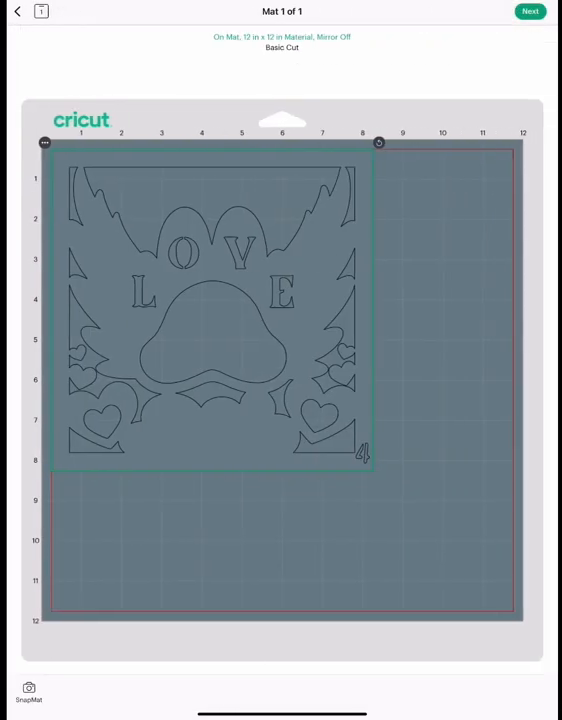
pyautogui.click(17, 11)
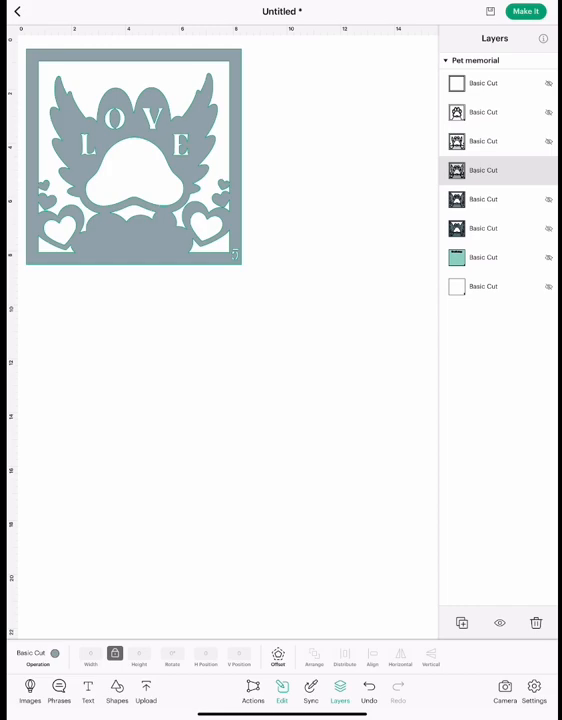
# - Add a 'DAWG' text element and drag it beneath the paw print on layer 5
pyautogui.click(87, 690)
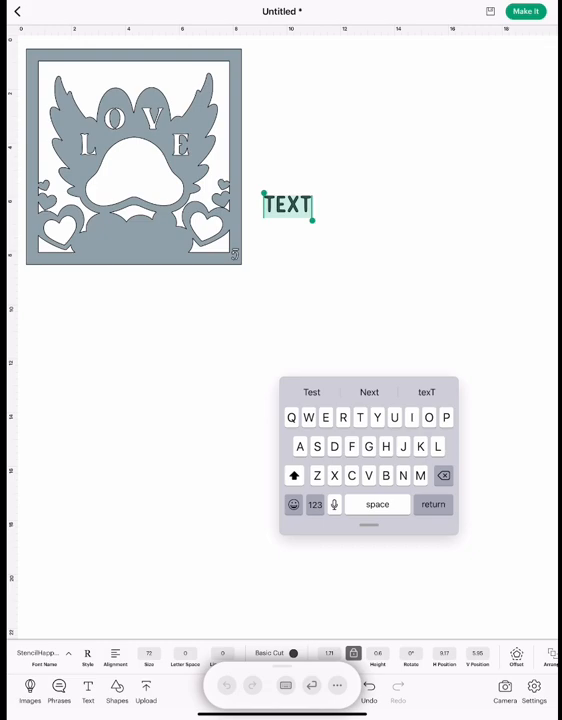
pyautogui.write('DAWG')
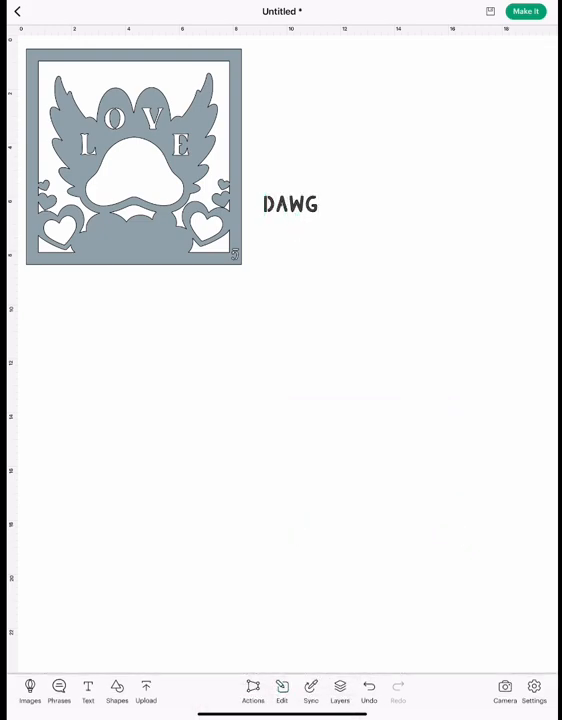
pyautogui.moveTo(290, 205); pyautogui.dragTo(133, 243)
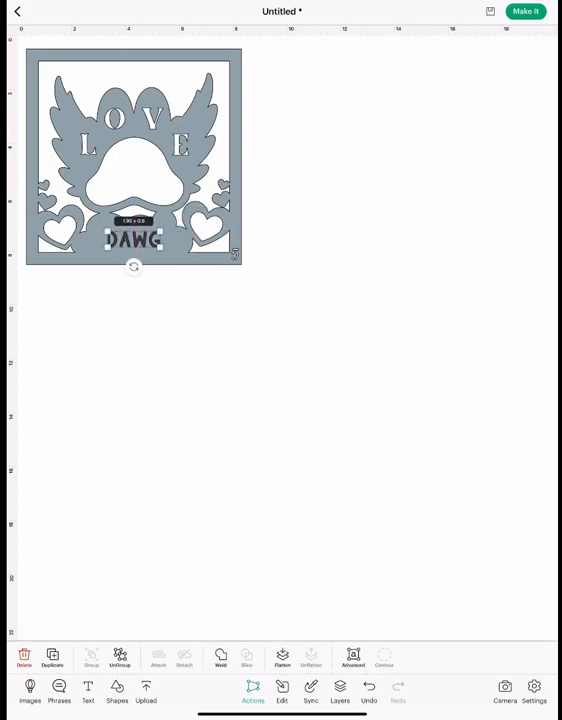
# - In the Layers panel, hide the outer frame layer and select DAWG with layer 5
pyautogui.click(340, 692)
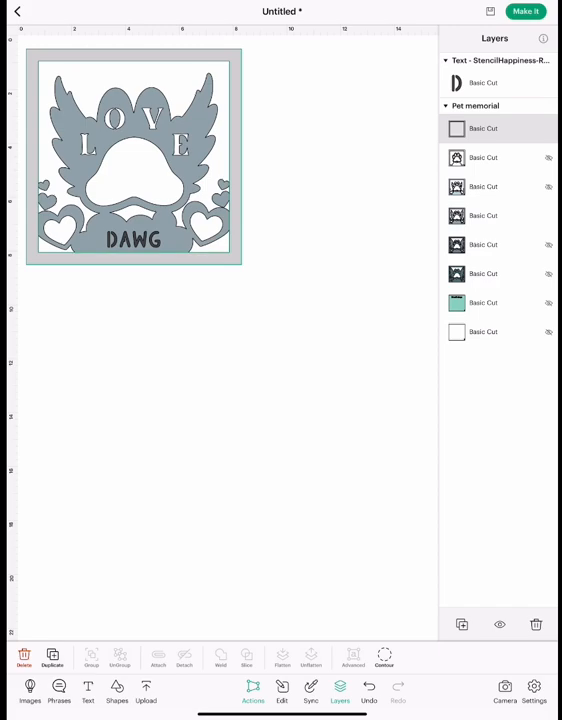
pyautogui.click(548, 128)
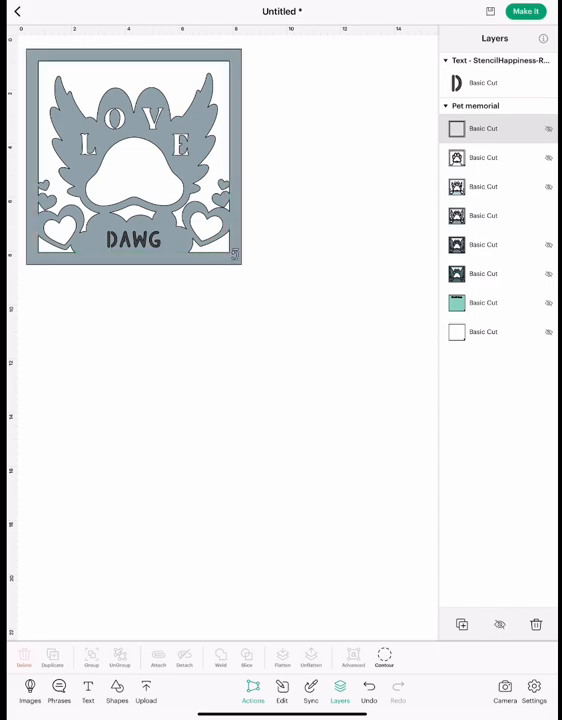
pyautogui.click(133, 157)
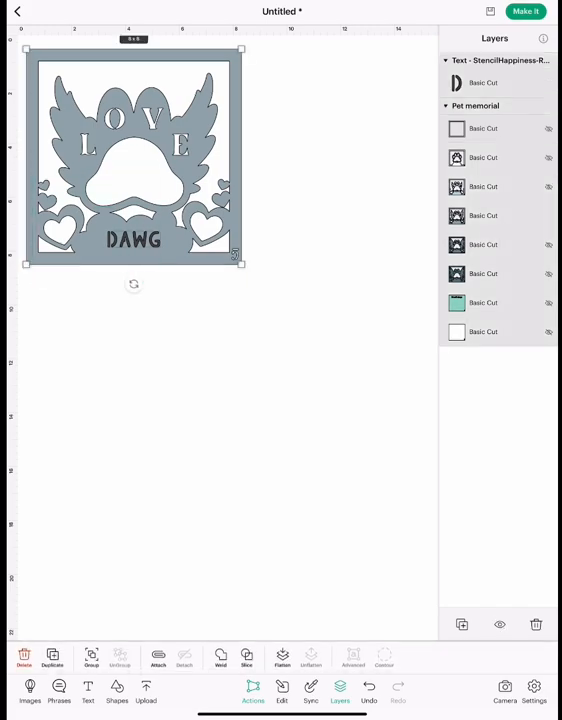
# - Attach DAWG to layer 5 and preview the combined layer on the cutting mat
pyautogui.click(158, 657)
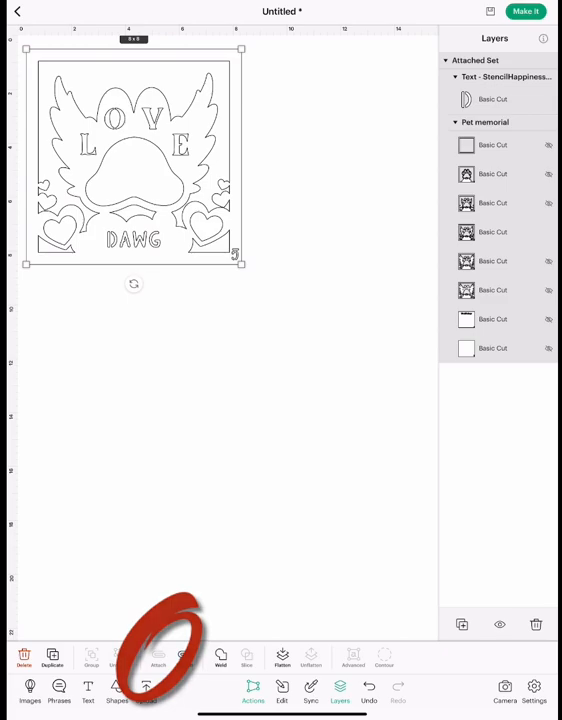
pyautogui.click(526, 11)
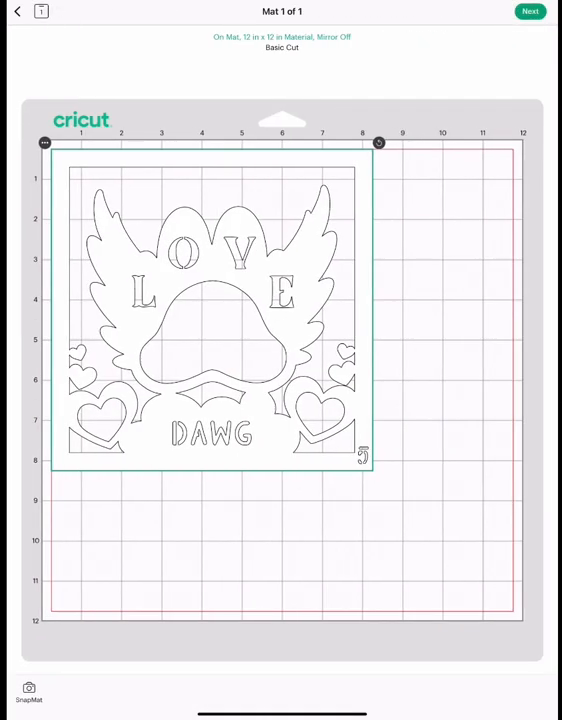
pyautogui.click(16, 11)
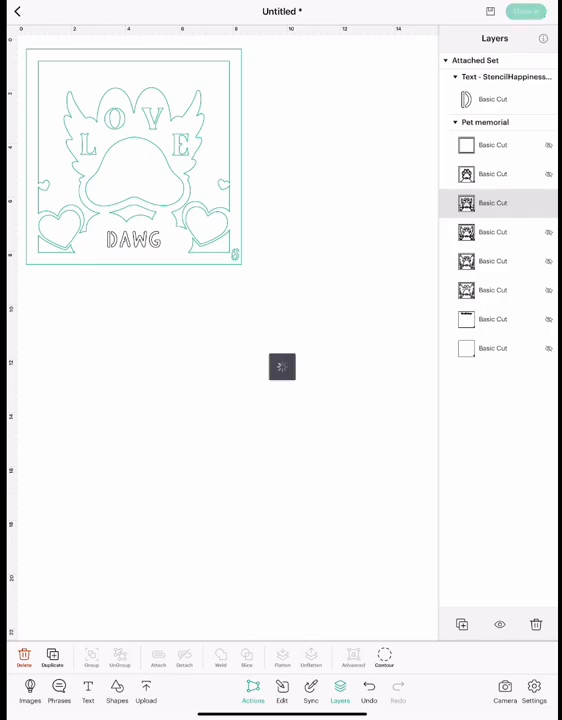
# - Preview layer 6 with DAWG on the mat, swap to layer 7, and preview it too
pyautogui.click(524, 11)
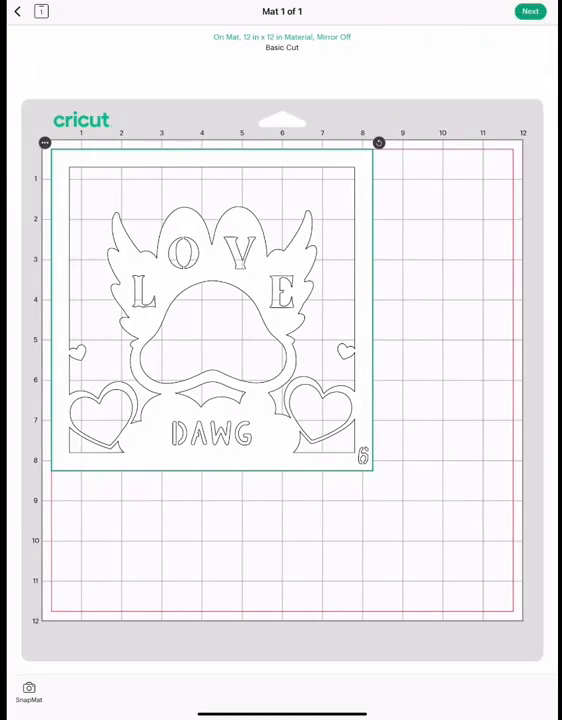
pyautogui.click(17, 11)
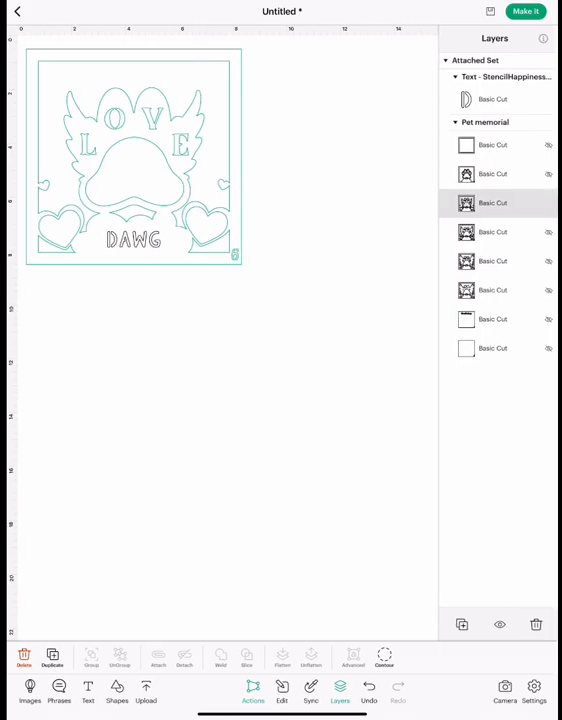
pyautogui.click(499, 625)
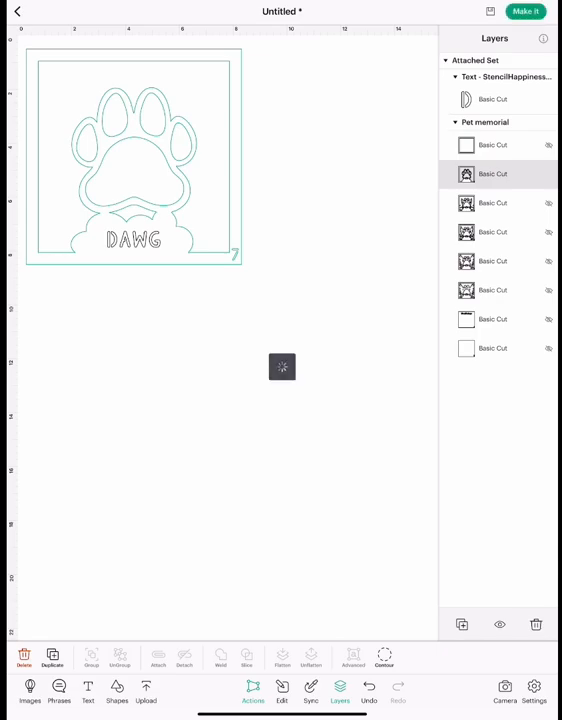
pyautogui.click(525, 11)
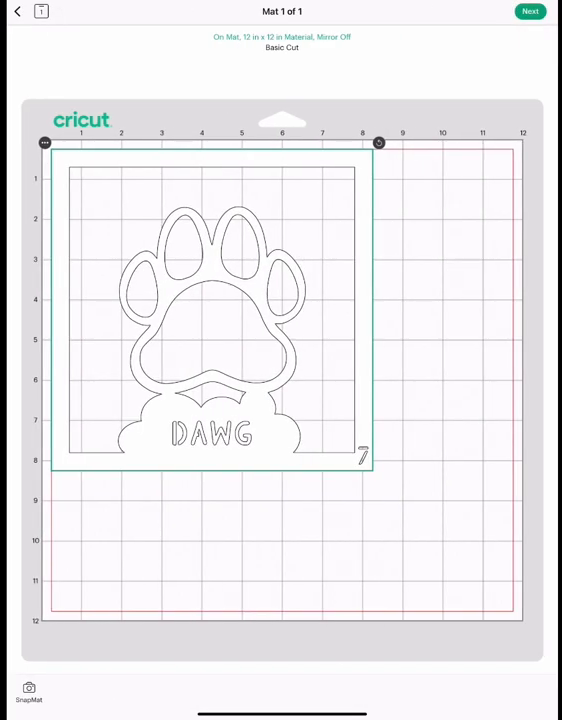
pyautogui.click(16, 11)
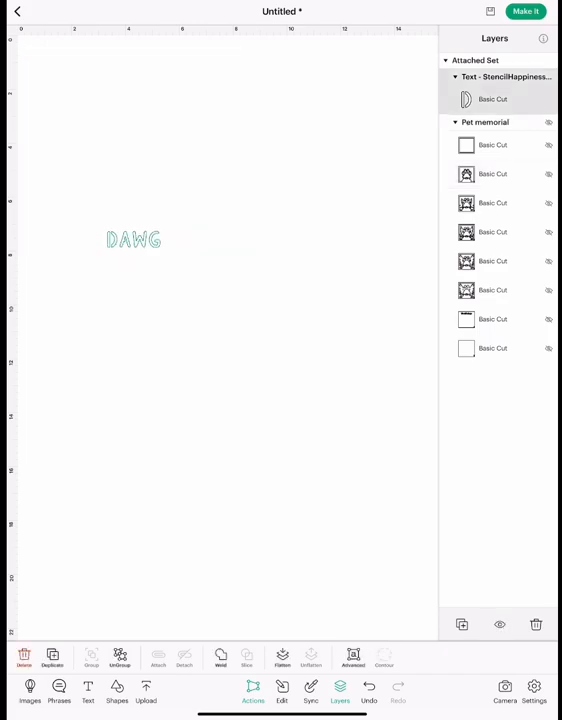
# - Hide DAWG, show the outer frame layer, and preview it on the cutting mat
pyautogui.click(493, 144)
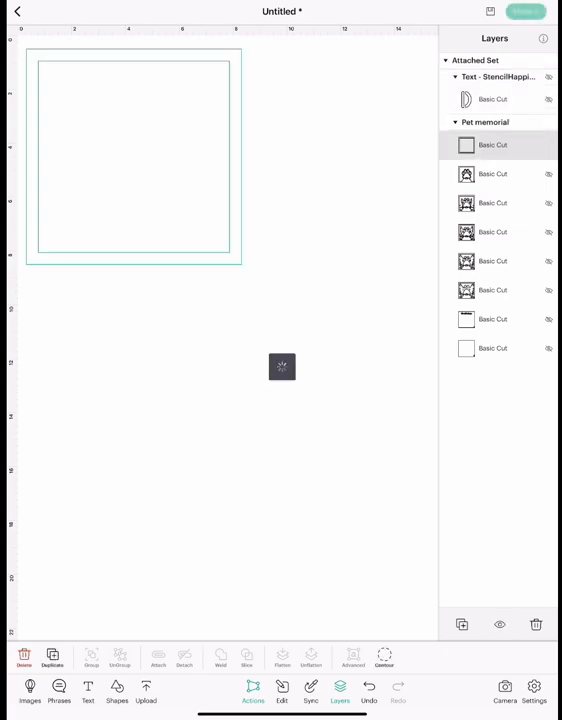
pyautogui.click(525, 11)
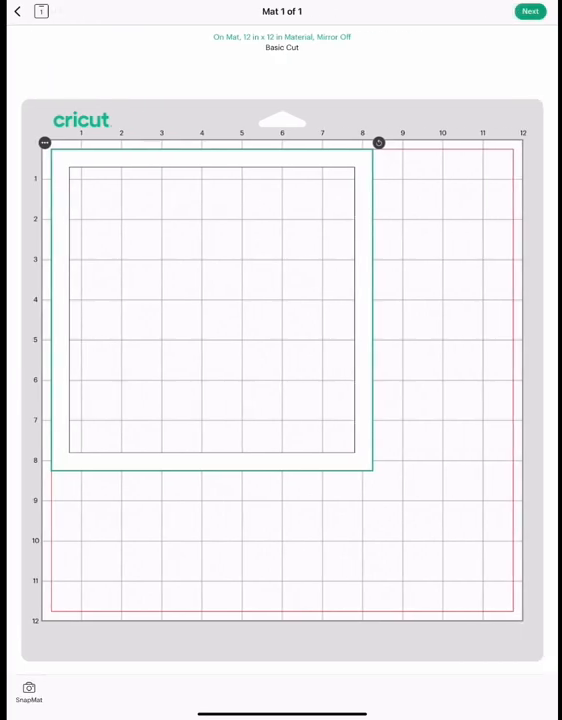
pyautogui.click(16, 11)
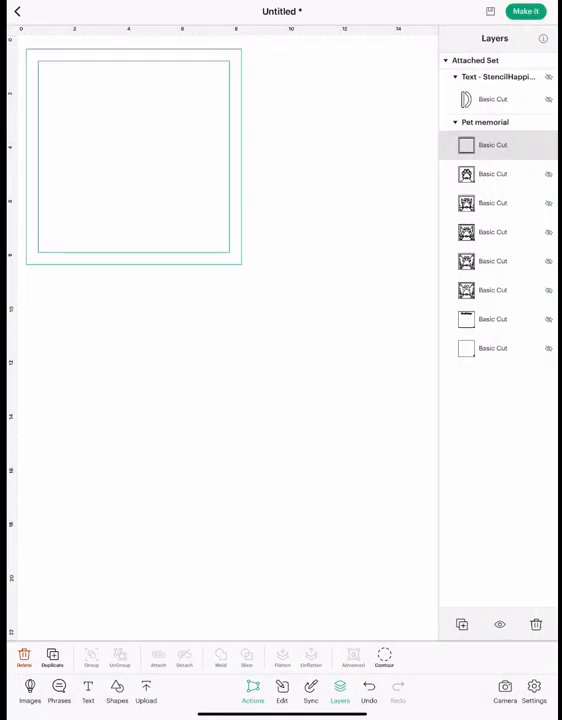